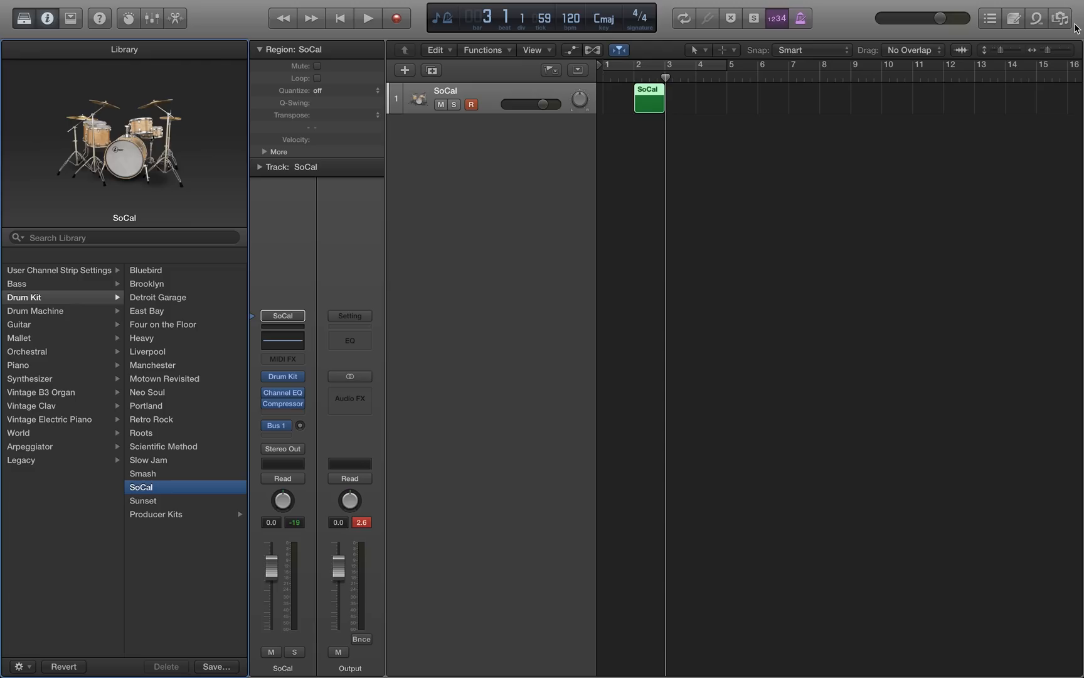
mouse_move(607, 283)
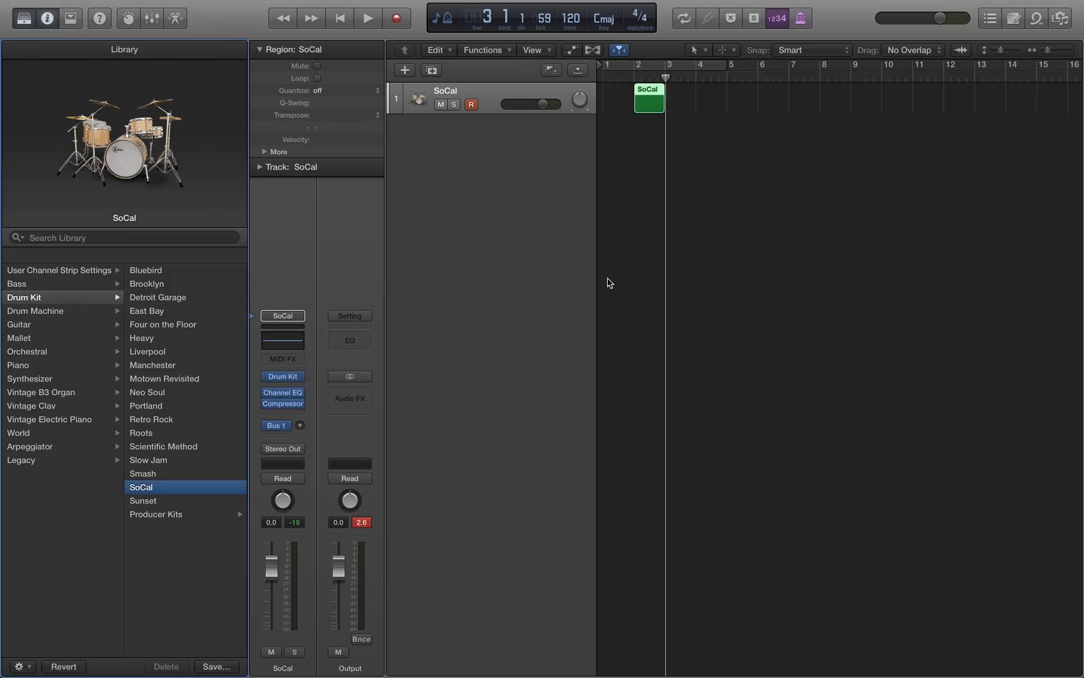
mouse_move(630, 82)
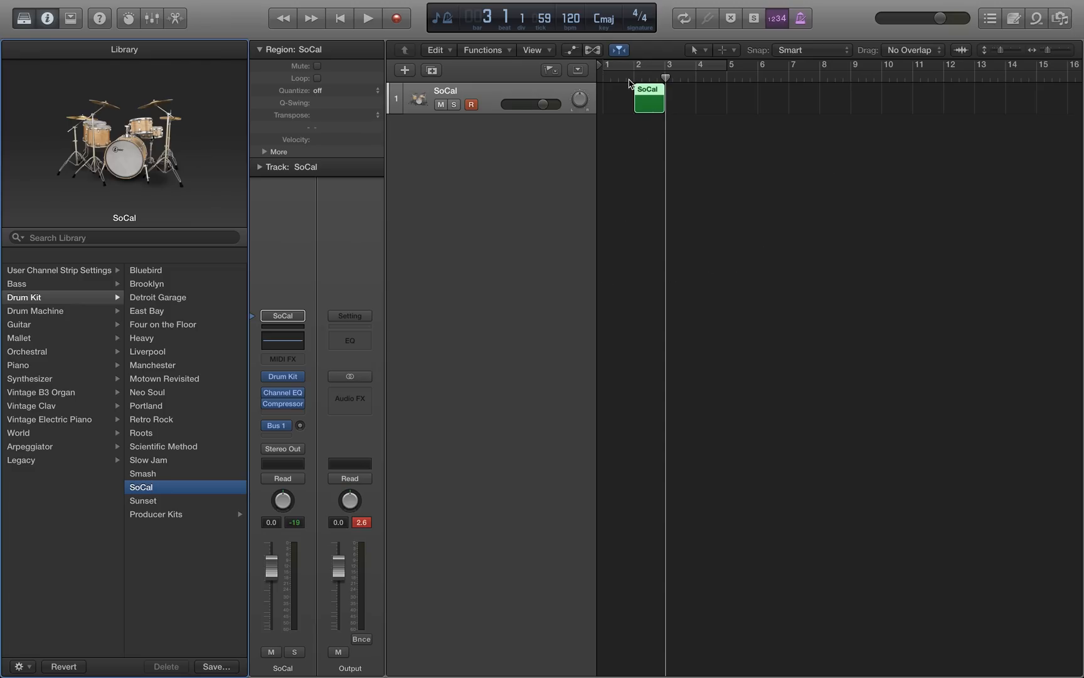
- Return the playhead to the song start and audition the SoCal drum pattern
left_click(607, 77)
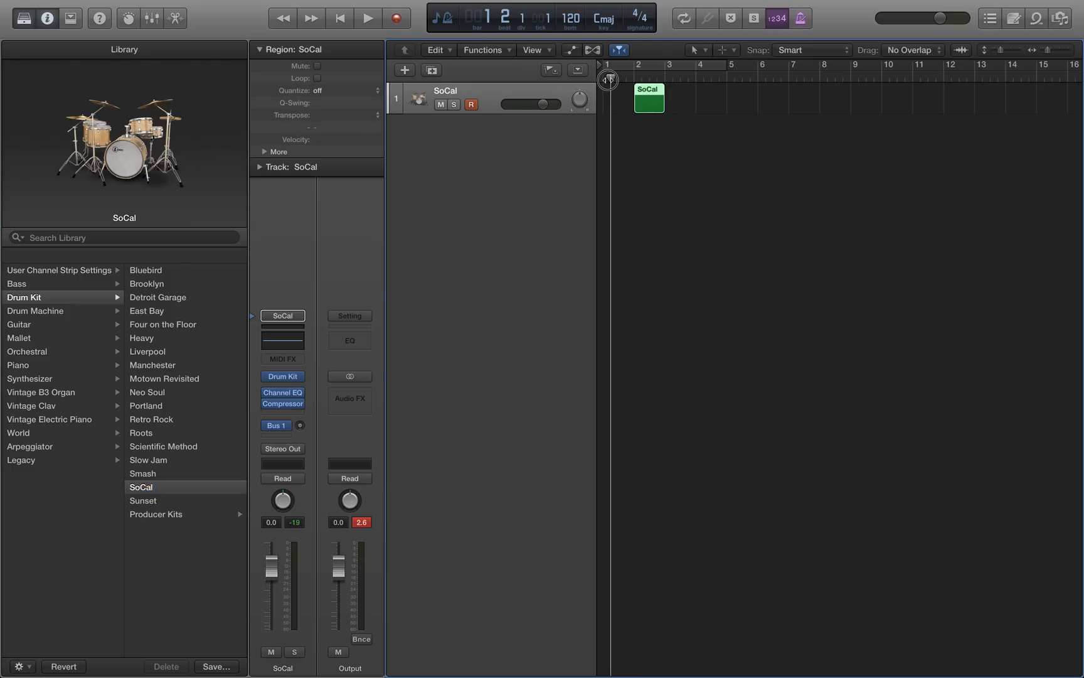
left_click(368, 18)
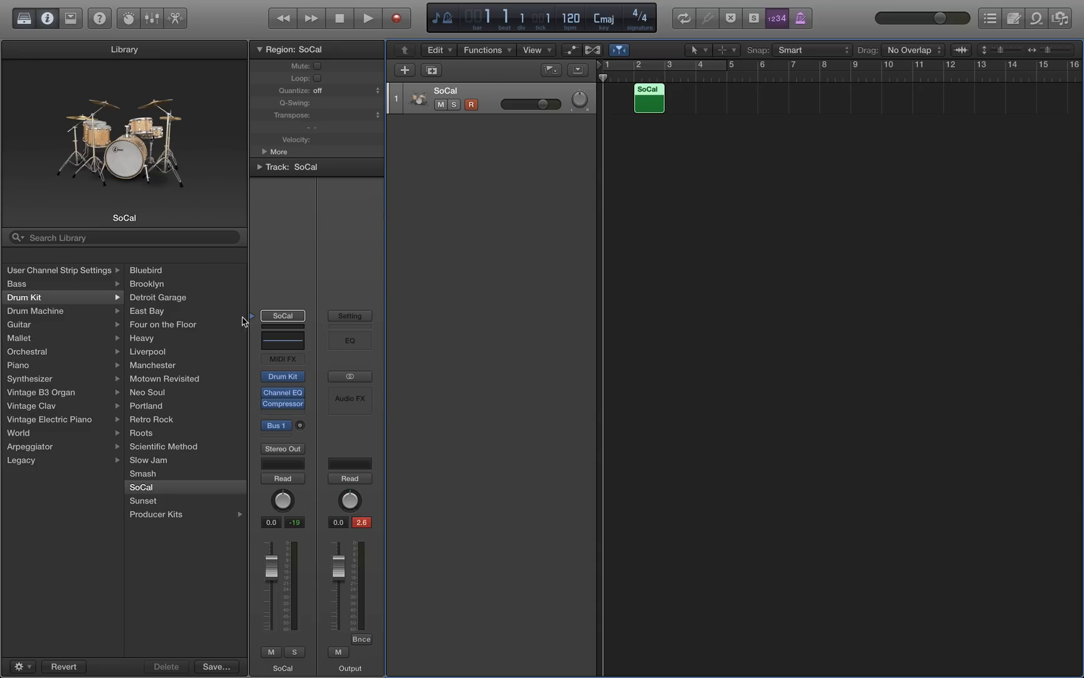
mouse_move(181, 485)
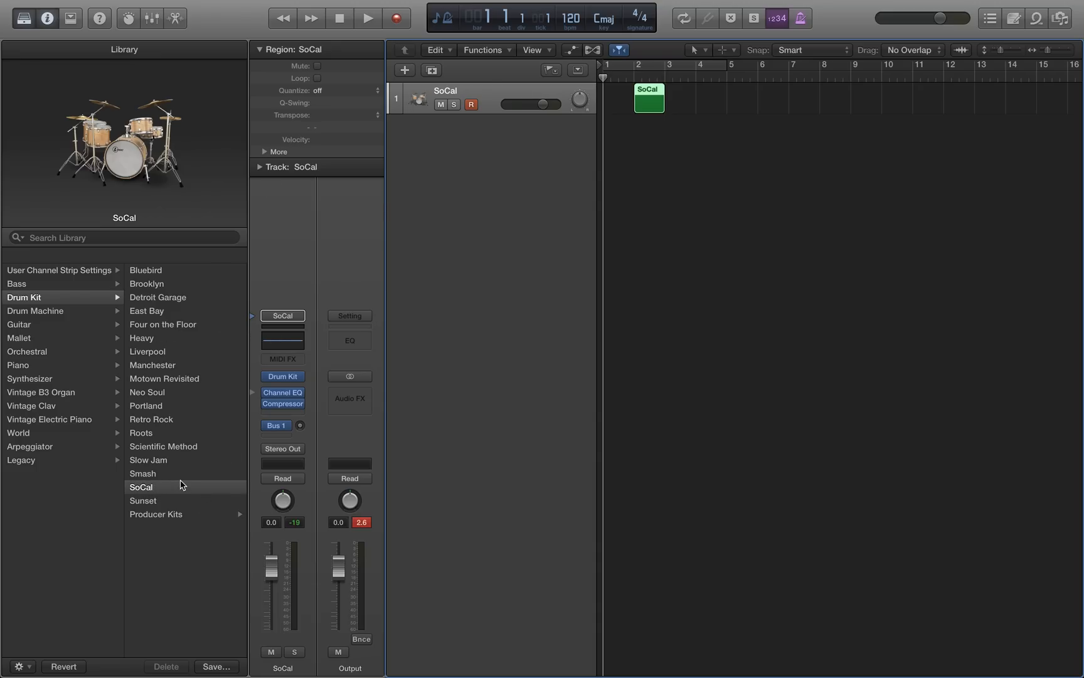
mouse_move(568, 183)
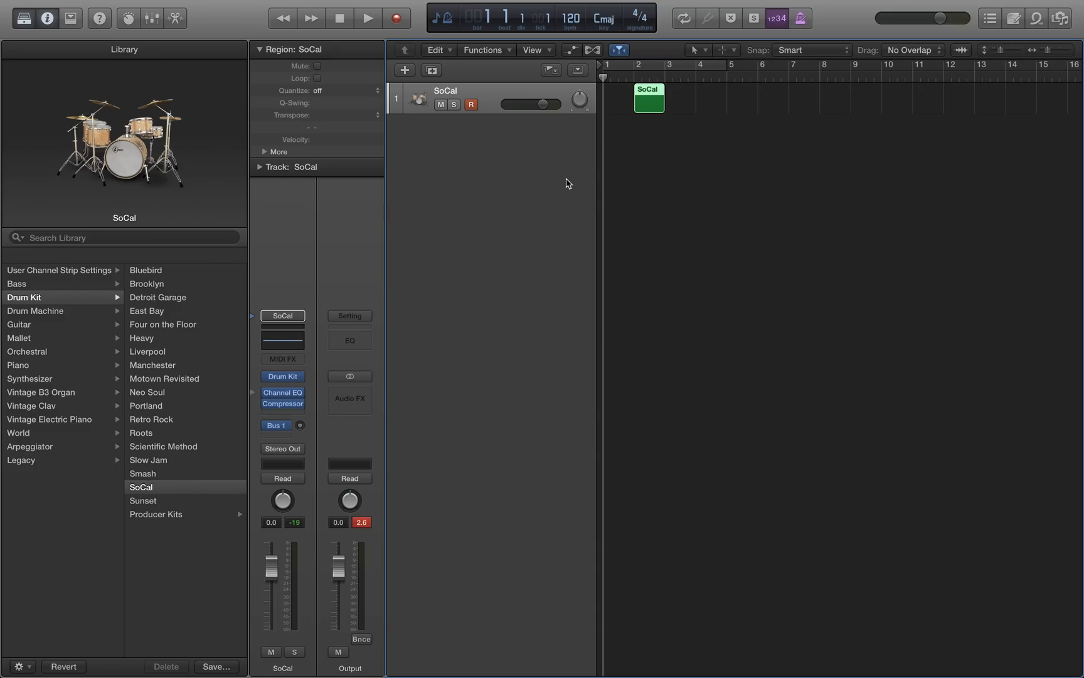
left_click(368, 17)
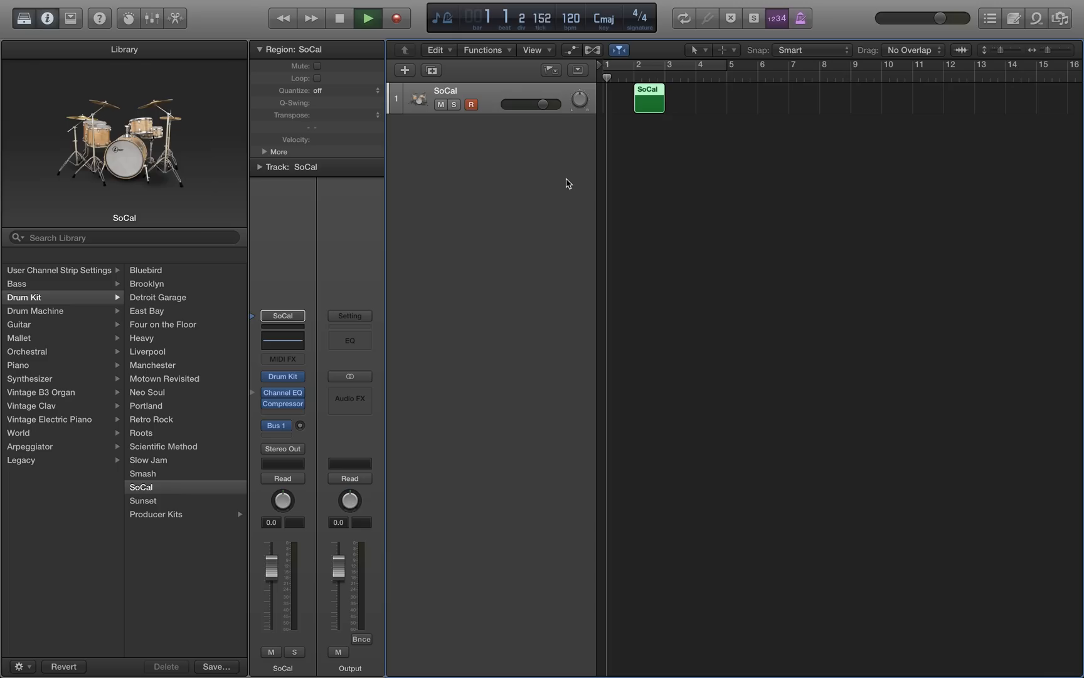
left_click(367, 17)
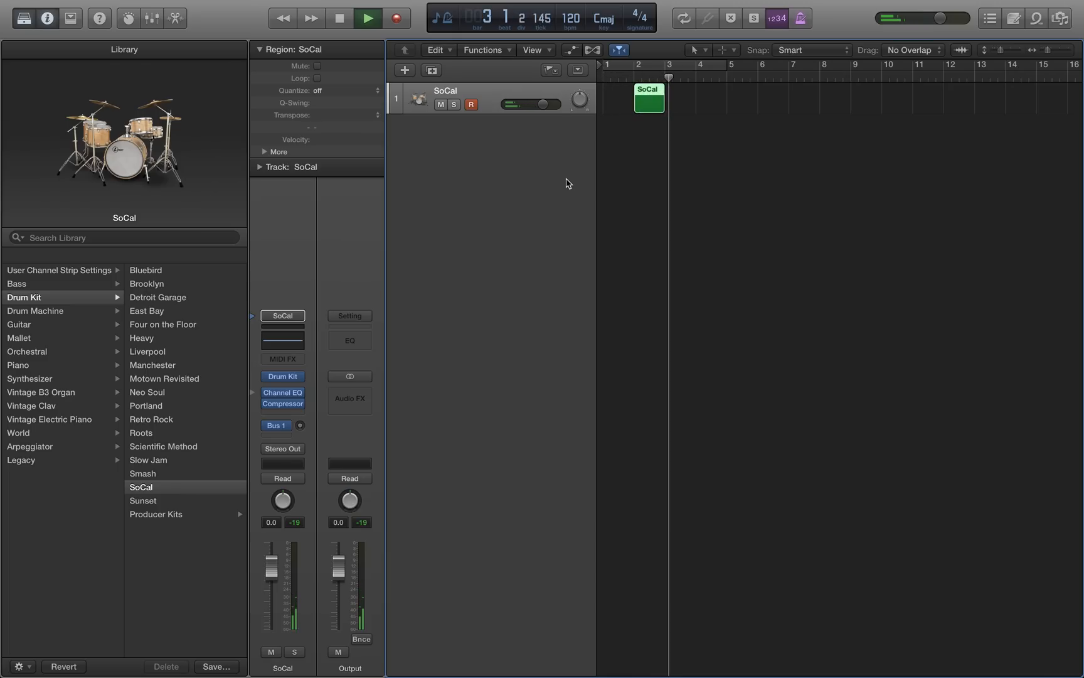
left_click(367, 18)
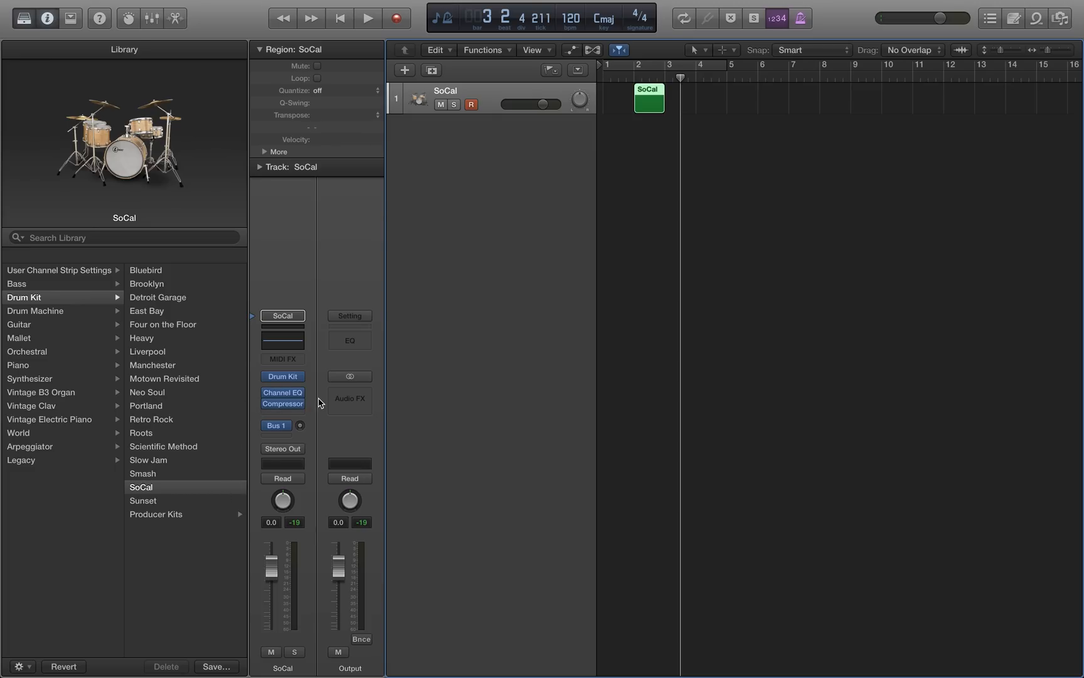
mouse_move(441, 310)
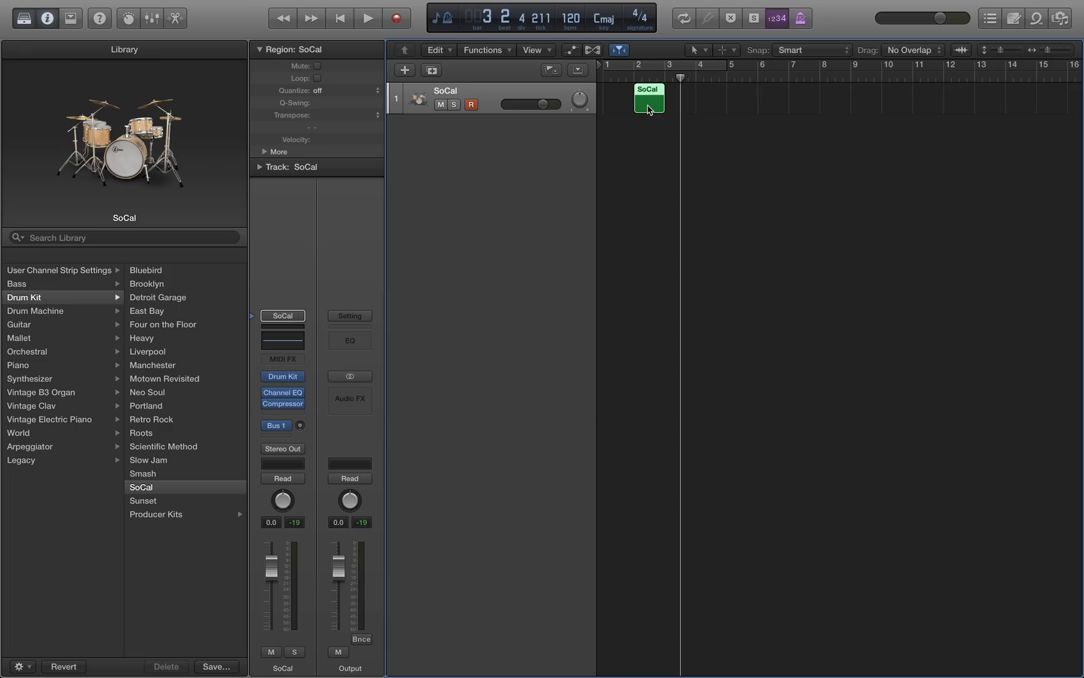
mouse_move(645, 110)
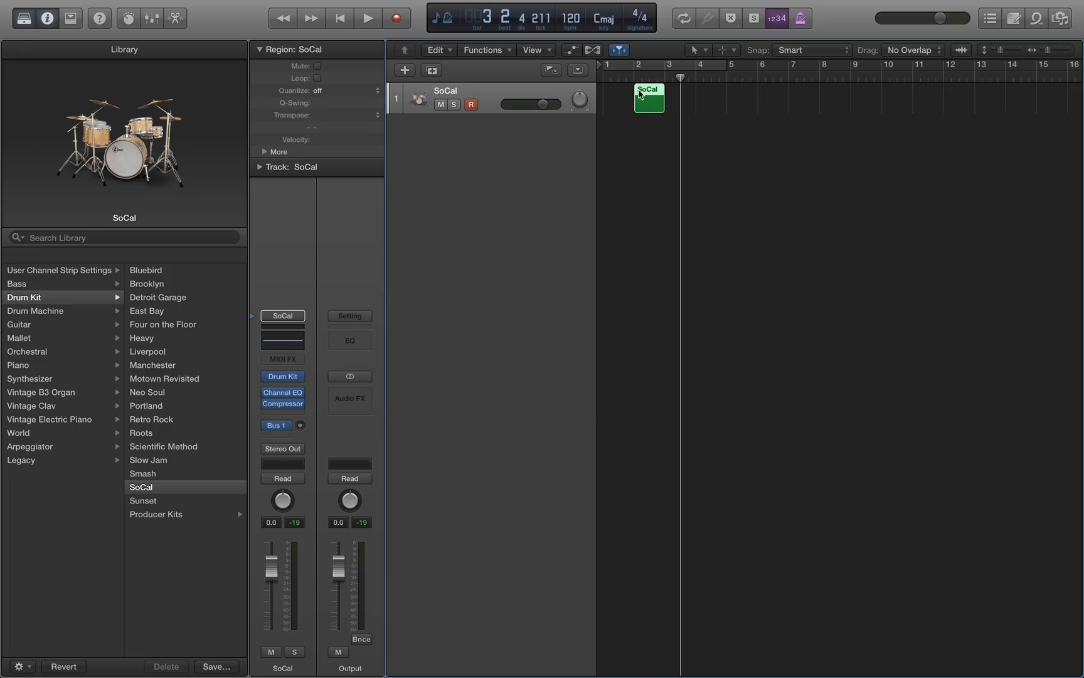
mouse_move(614, 104)
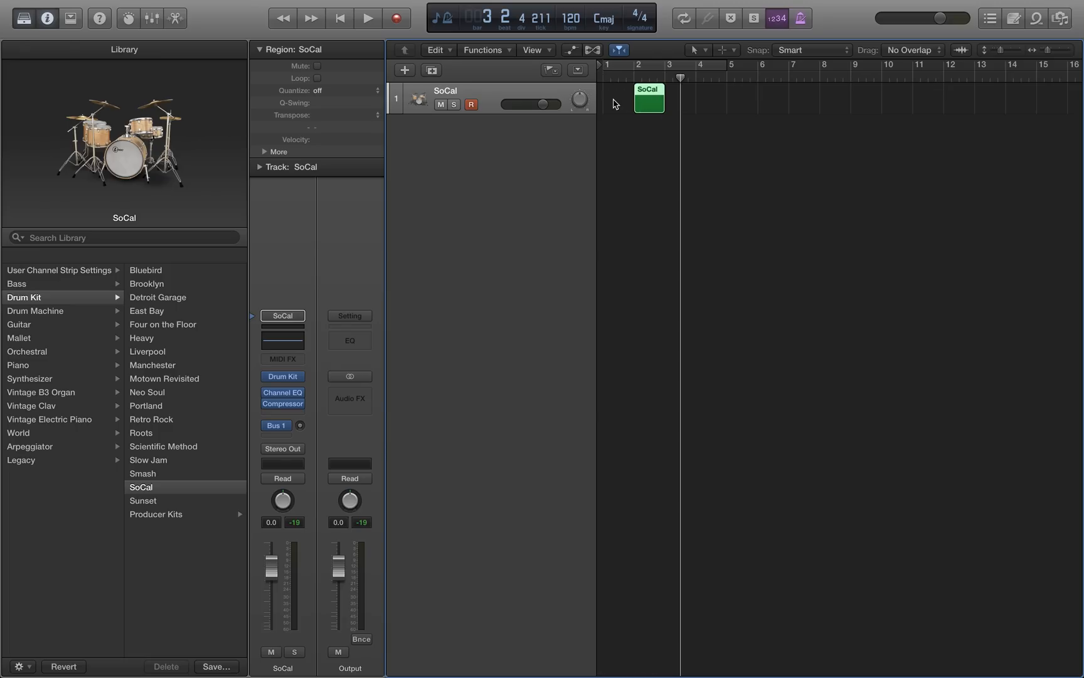
mouse_move(649, 102)
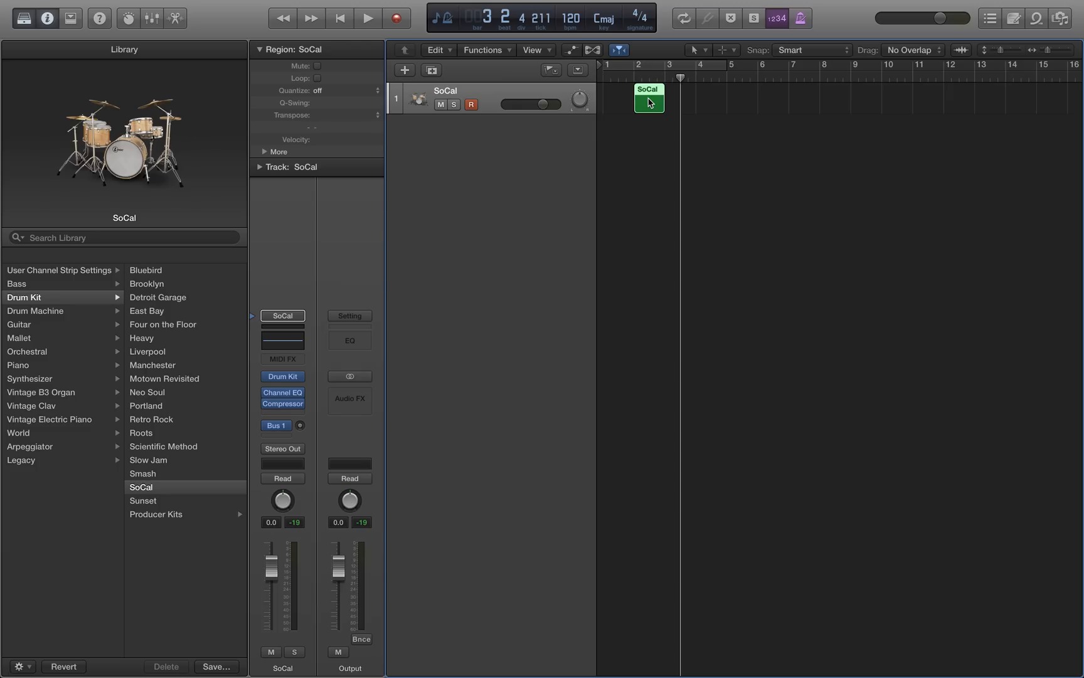
- Choose Bounce and Join > Bounce In Place from the SoCal region's actions
right_click(649, 102)
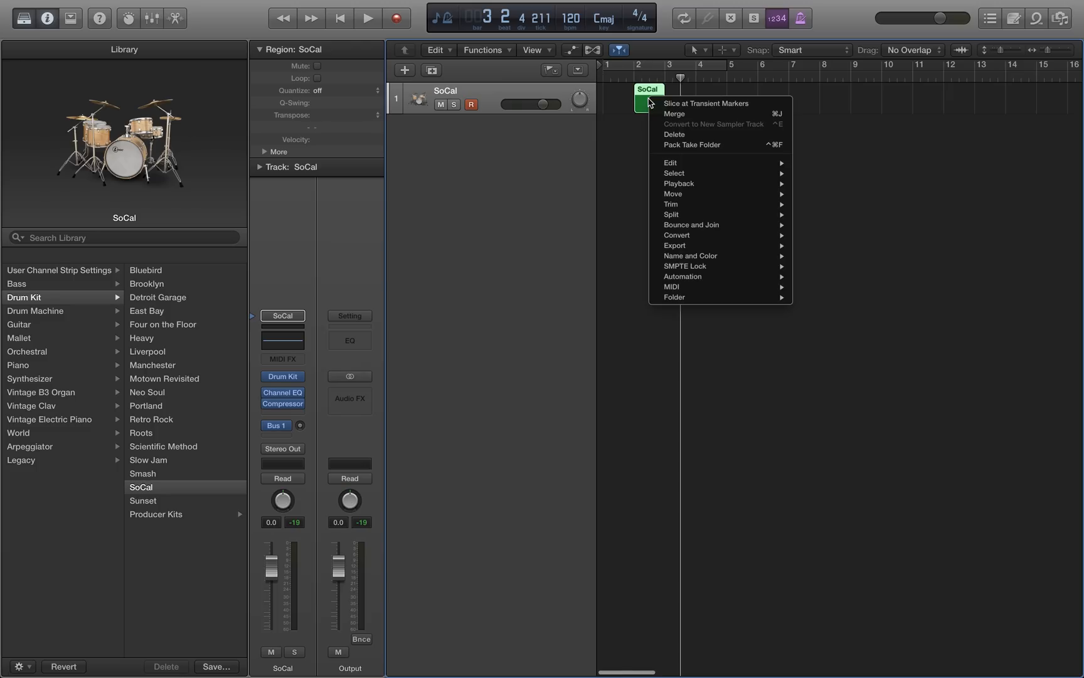
mouse_move(671, 204)
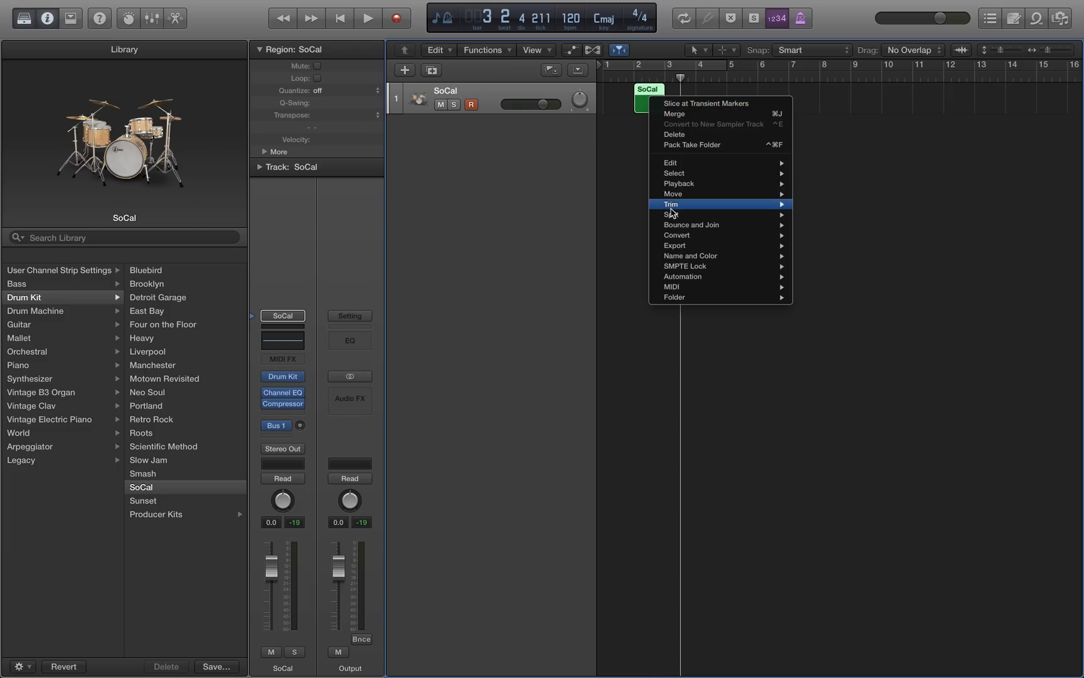
mouse_move(691, 224)
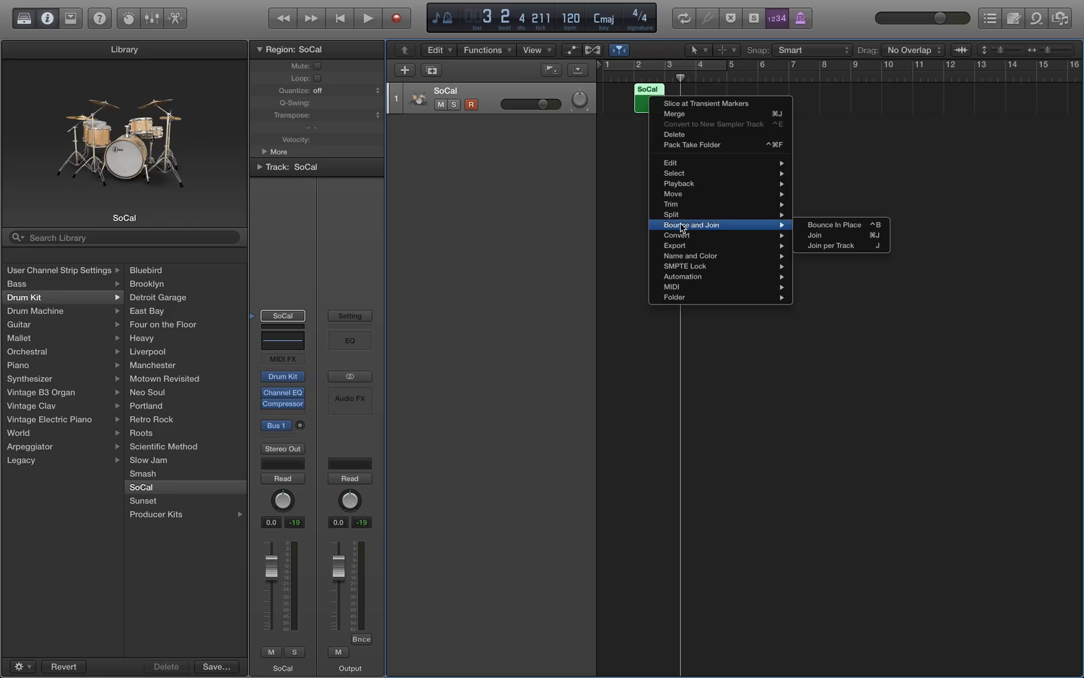
mouse_move(757, 226)
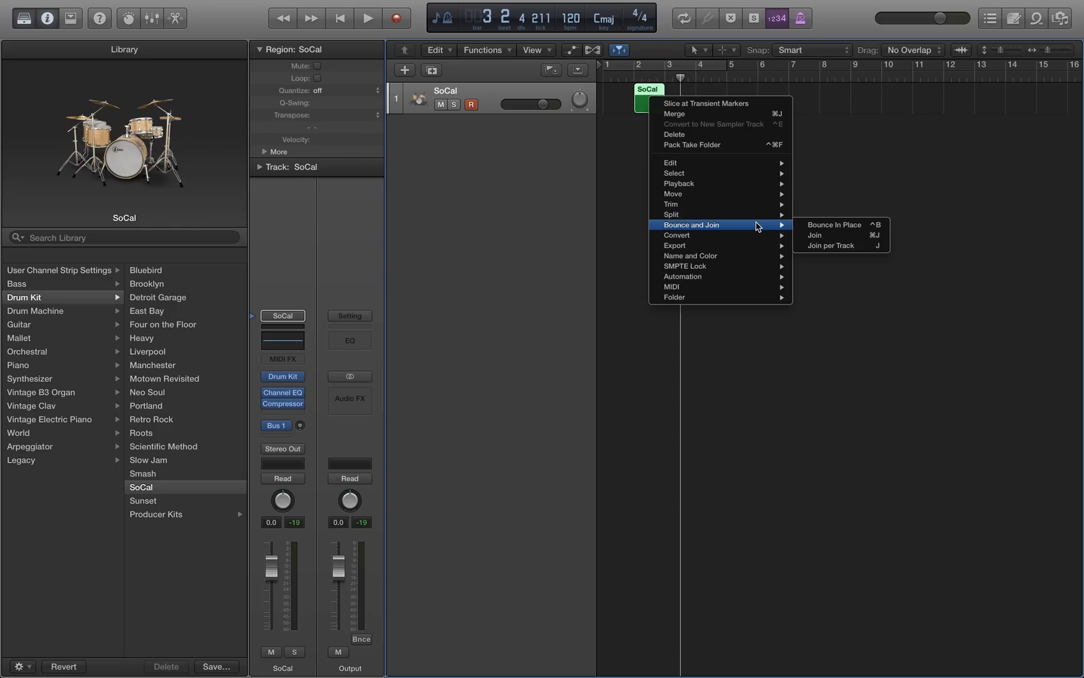
mouse_move(833, 224)
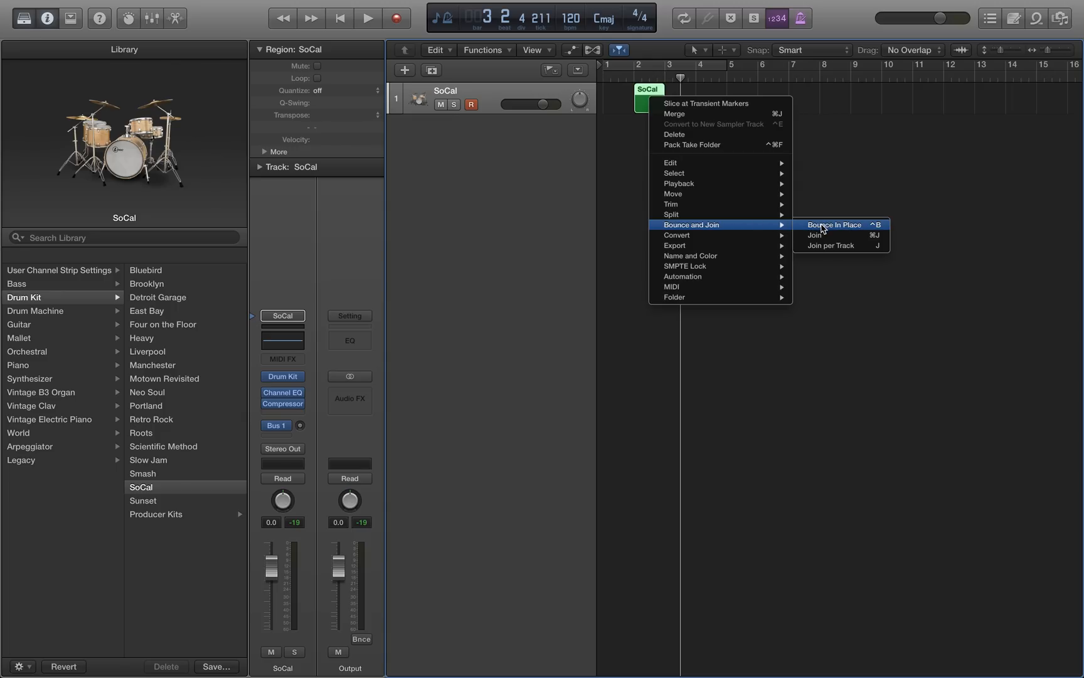
mouse_move(829, 229)
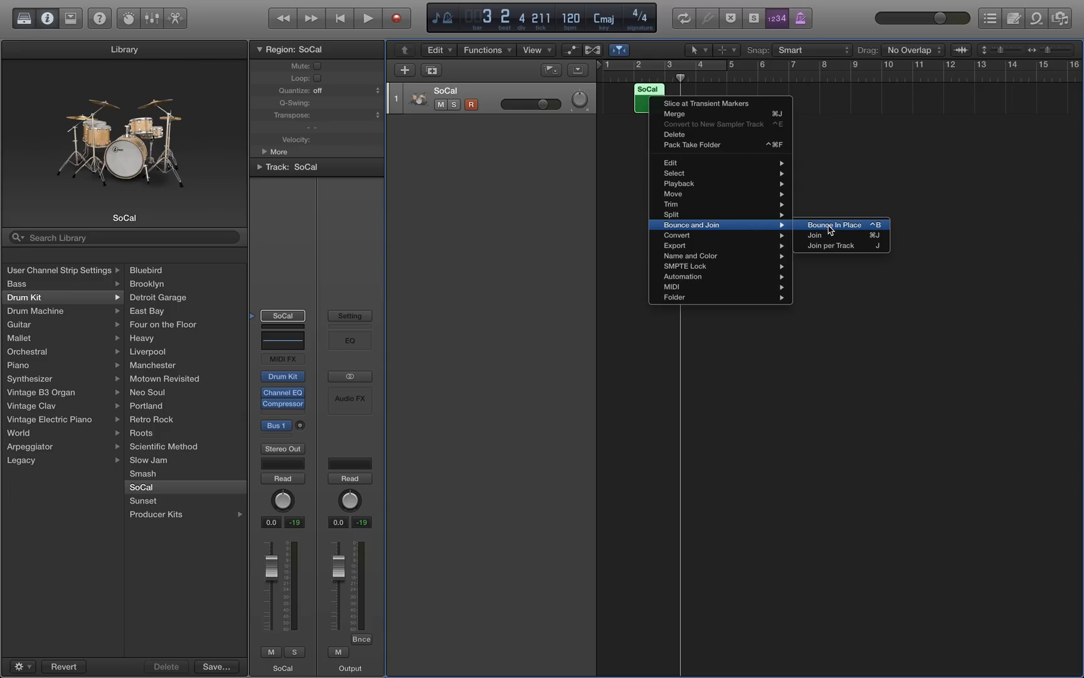
left_click(833, 224)
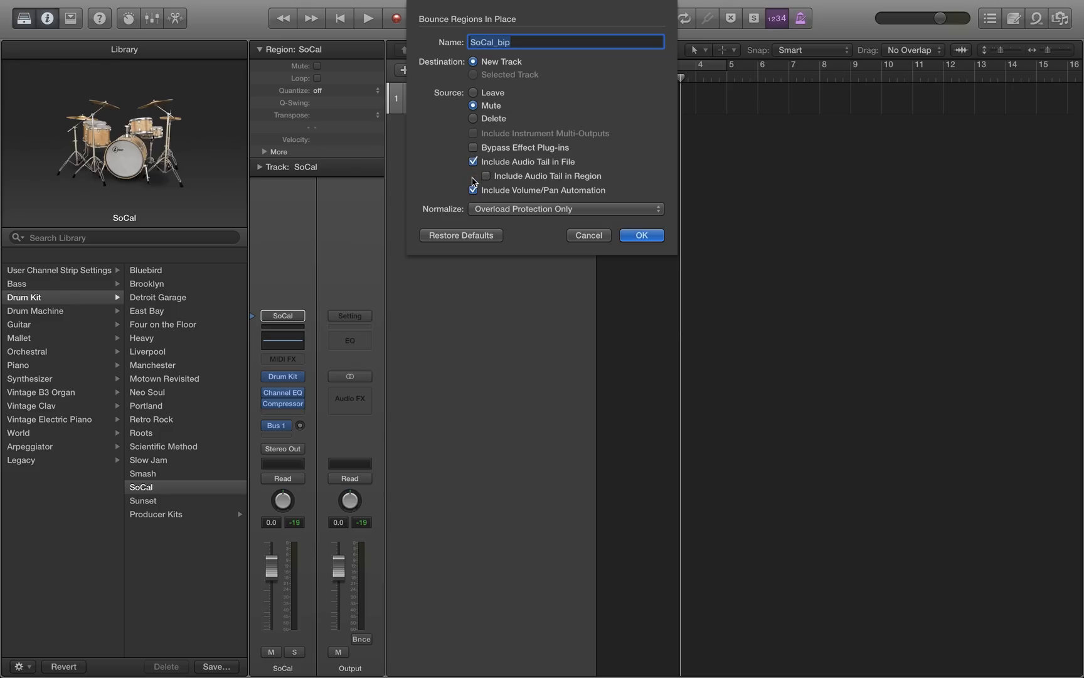
- Bounce the region to a new 'Cymbal' track without volume/pan automation, source muted
left_click(473, 191)
type("Cymbal")
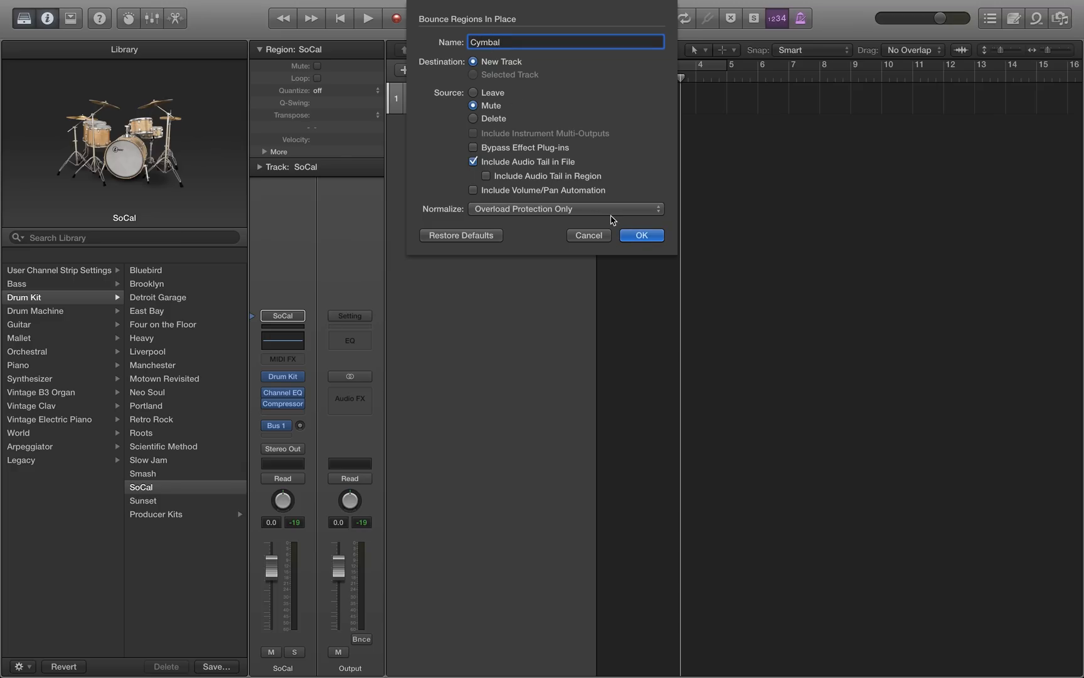
left_click(640, 235)
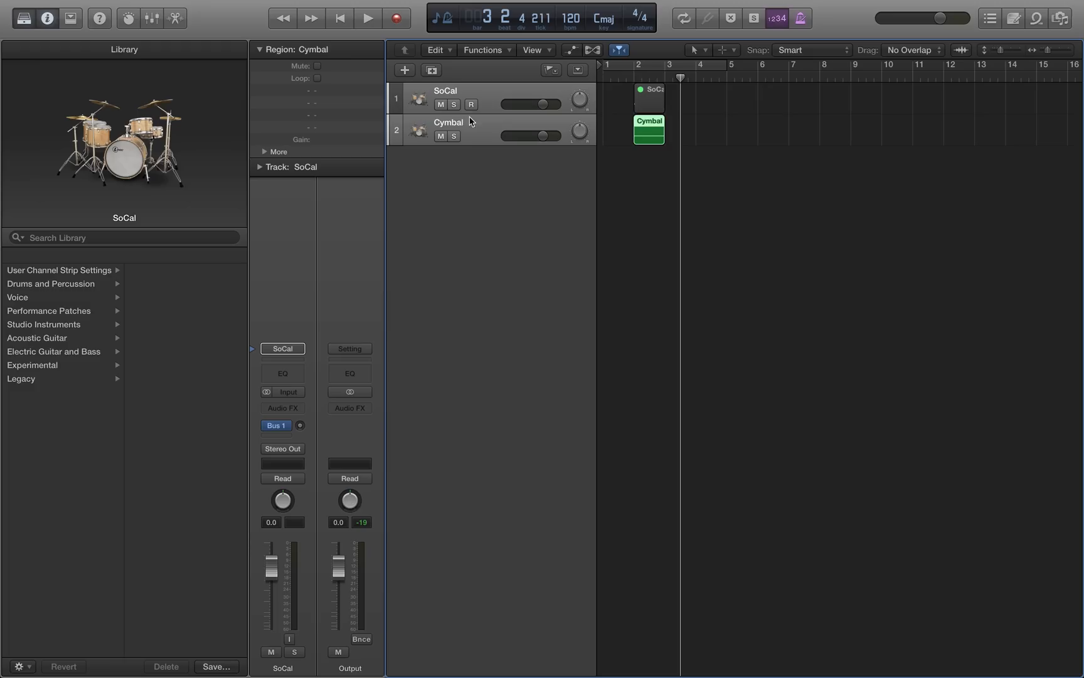
mouse_move(517, 96)
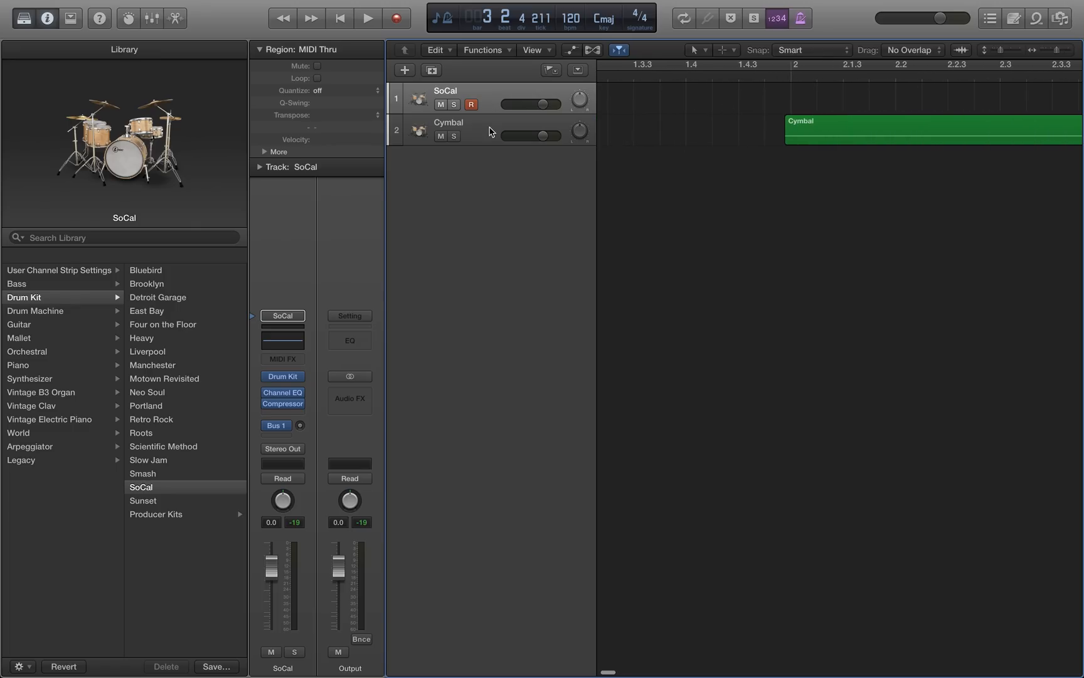
- Solo the Cymbal track and play back the bounced cymbal audio alone
left_click(367, 17)
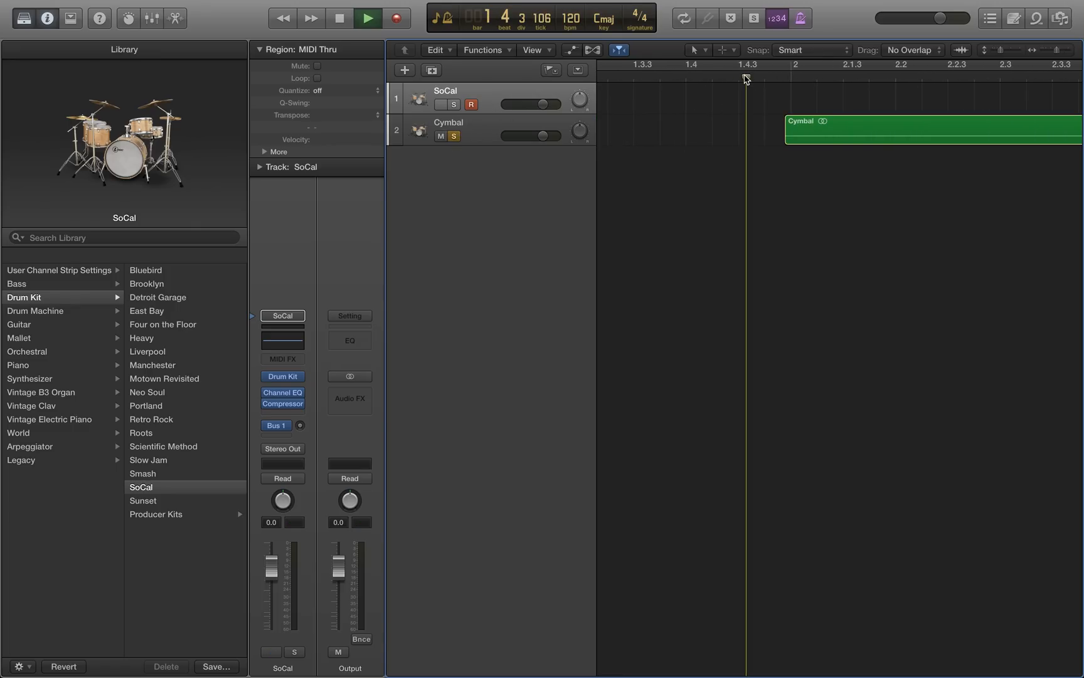
left_click(368, 19)
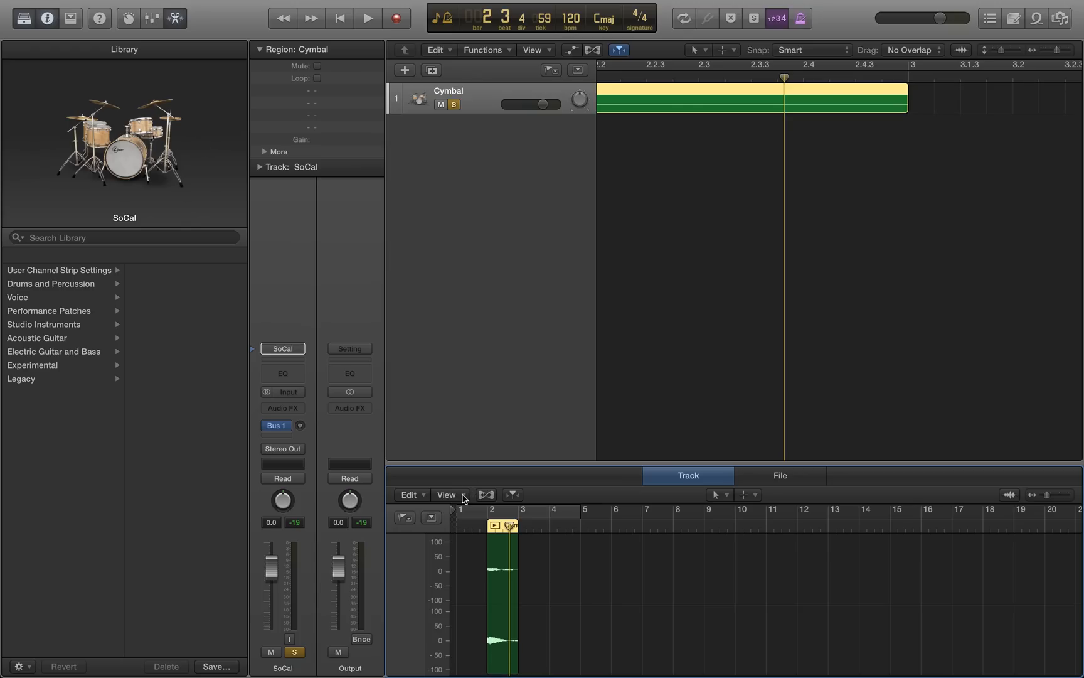
mouse_move(785, 482)
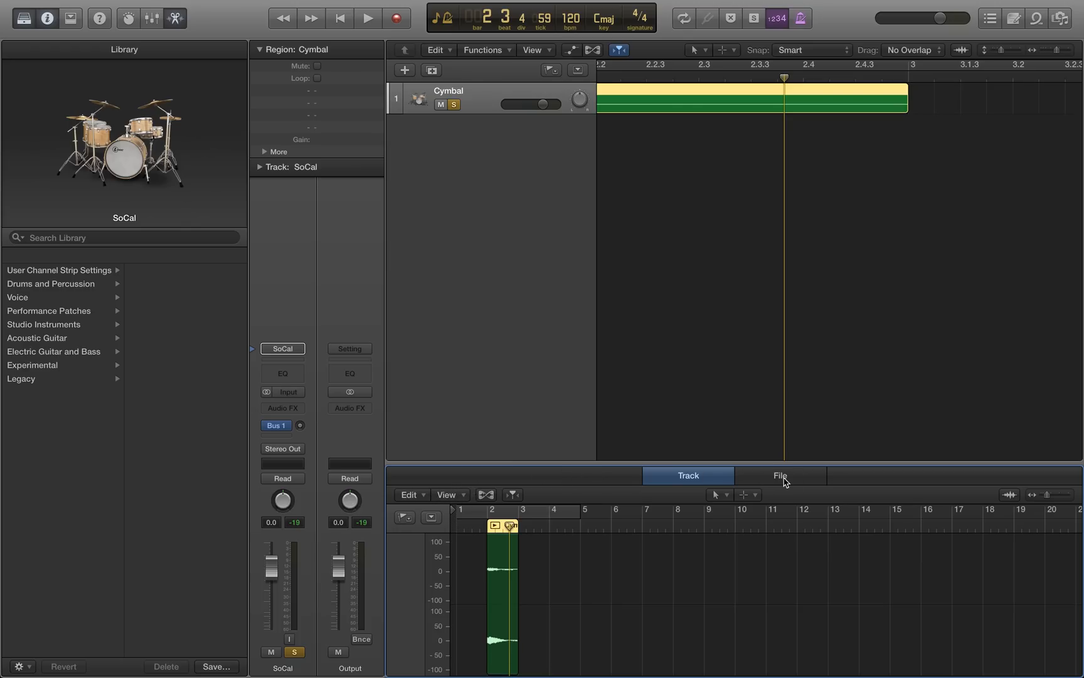
- Reverse the Cymbal audio file via Functions > Reverse and play it back
left_click(520, 494)
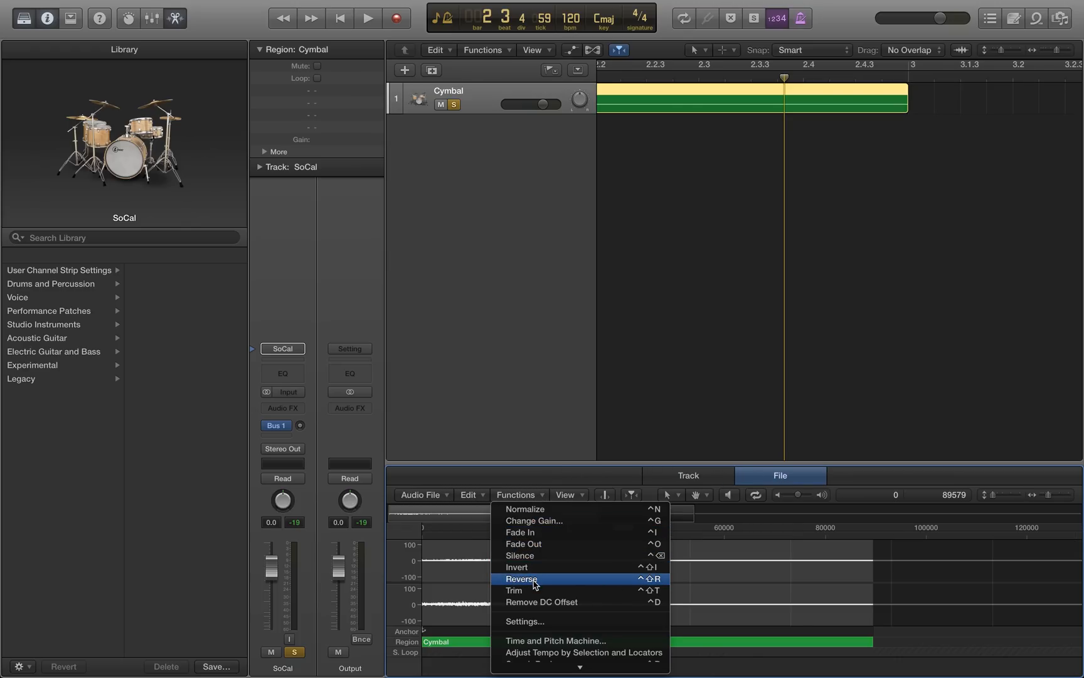
left_click(520, 579)
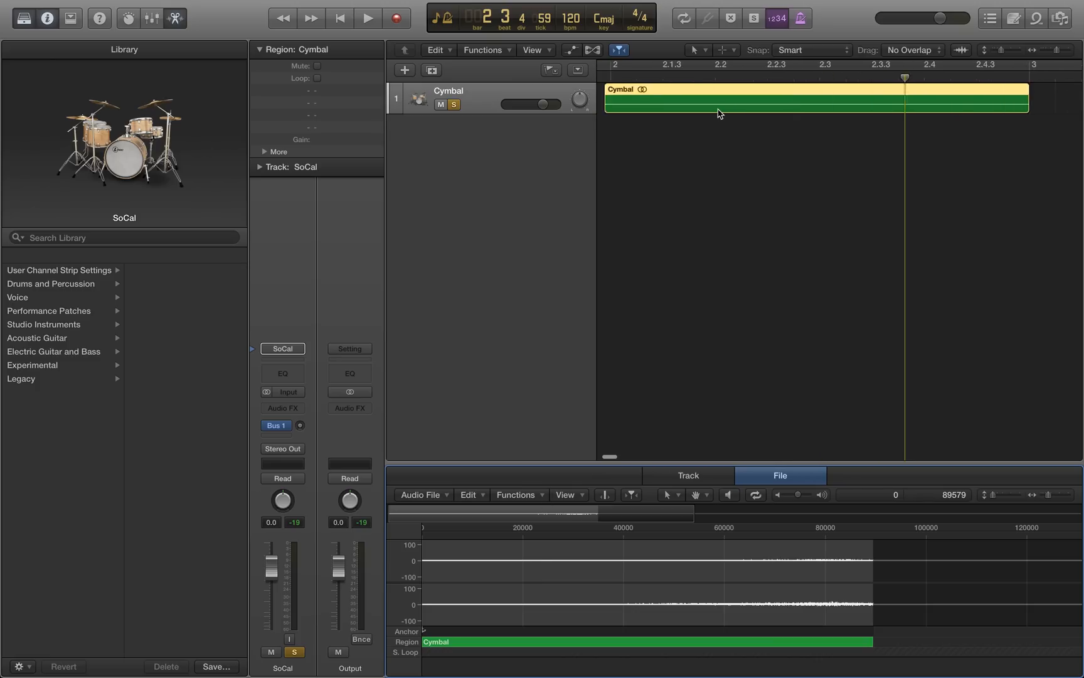
left_click(367, 18)
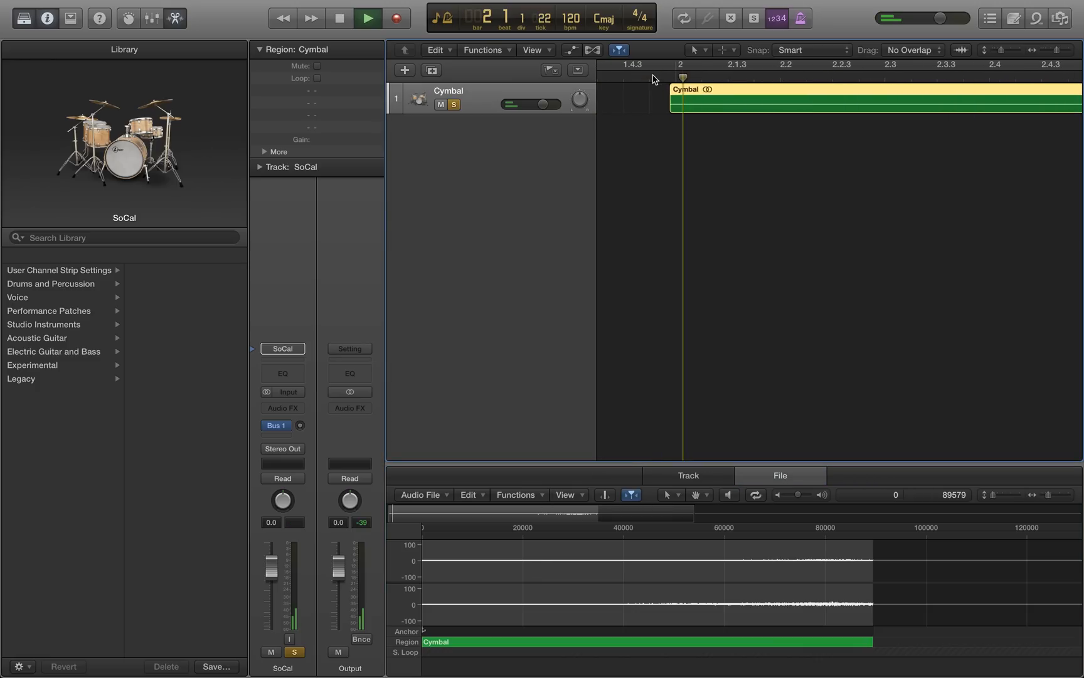